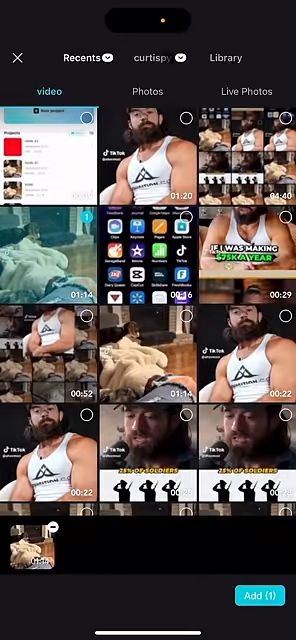
Step: Select the 00:22 talking-person clip from recents to overlay on the dog video
left_click(256, 596)
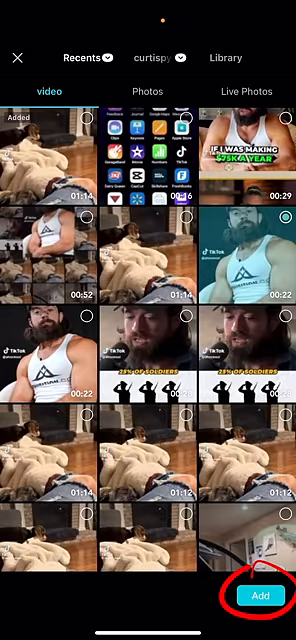
Step: Add the selected talking-person clip as an overlay layer above the dog video
left_click(263, 596)
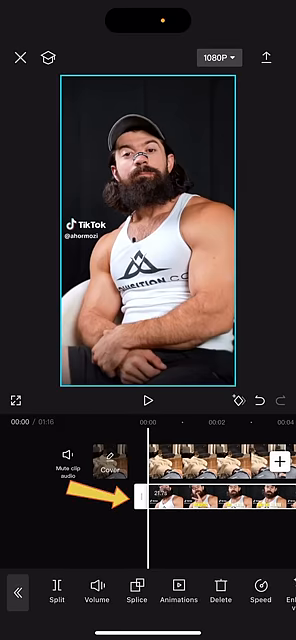
Step: Find Remove background in the bottom toolbar for the talking-person overlay clip
scroll("left", 3)
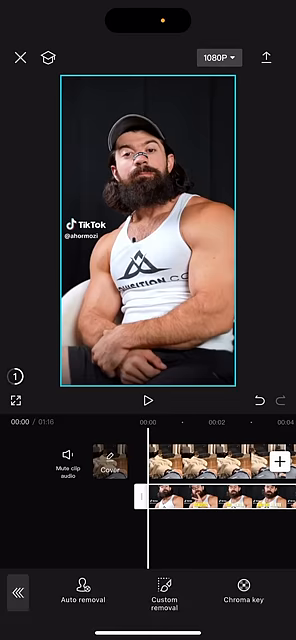
left_click(78, 597)
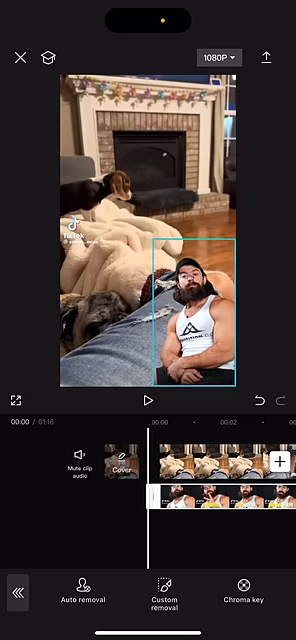
Step: Play back the composite with the cut-out person in the lower right
left_click(143, 399)
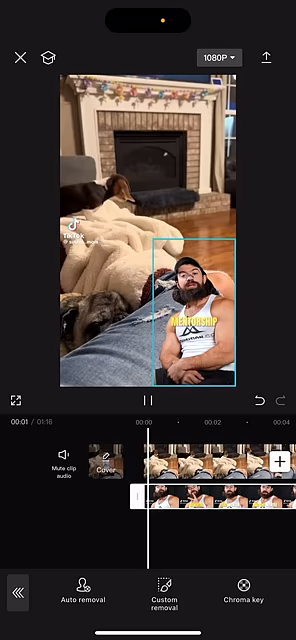